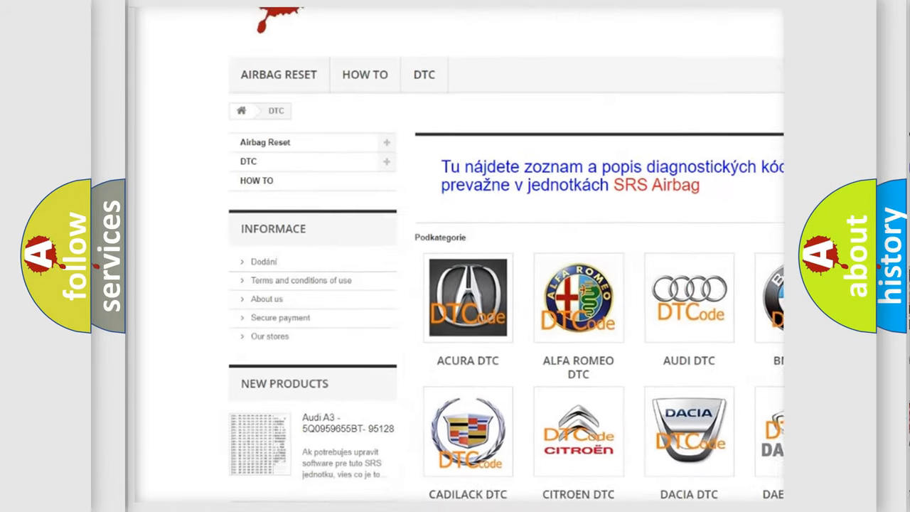
scroll(down, 3)
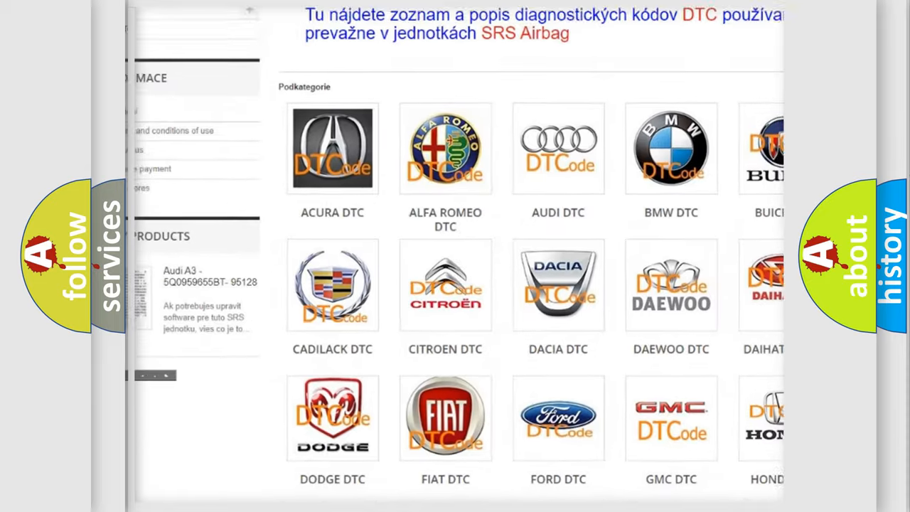
scroll(down, 3)
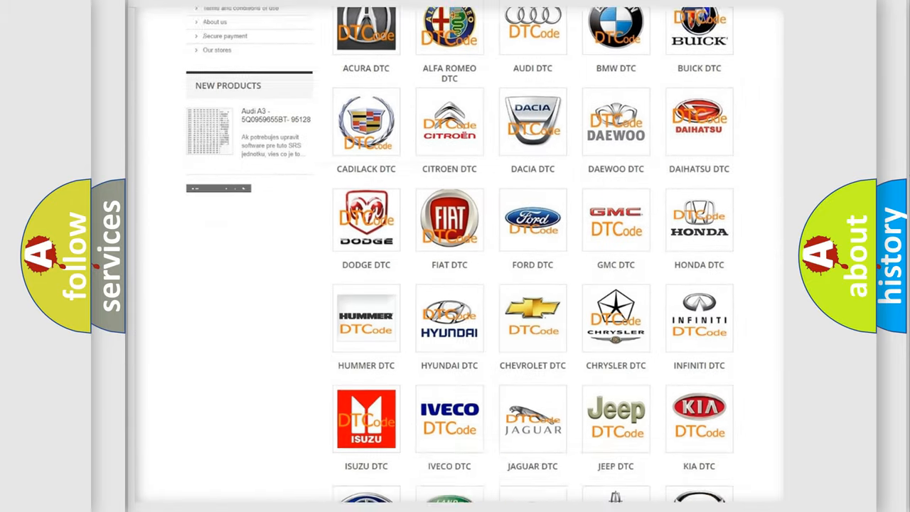
scroll(down, 3)
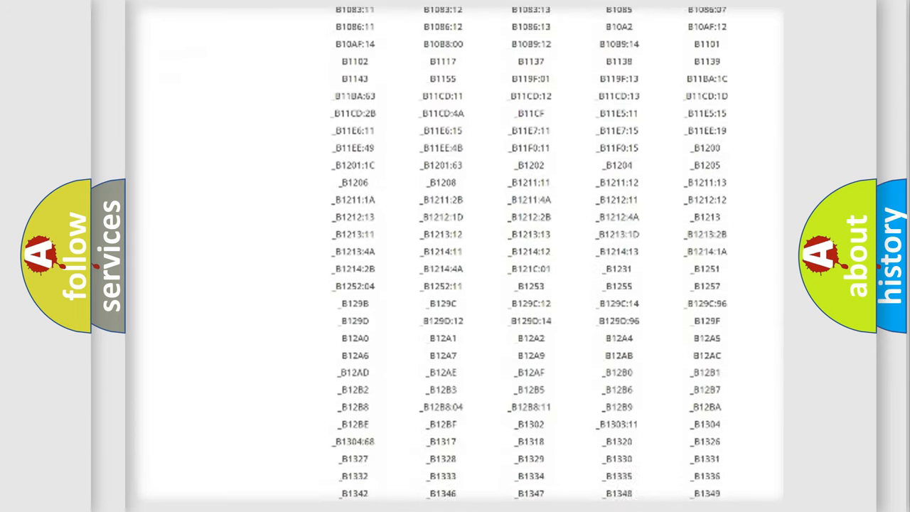
scroll(down, 3)
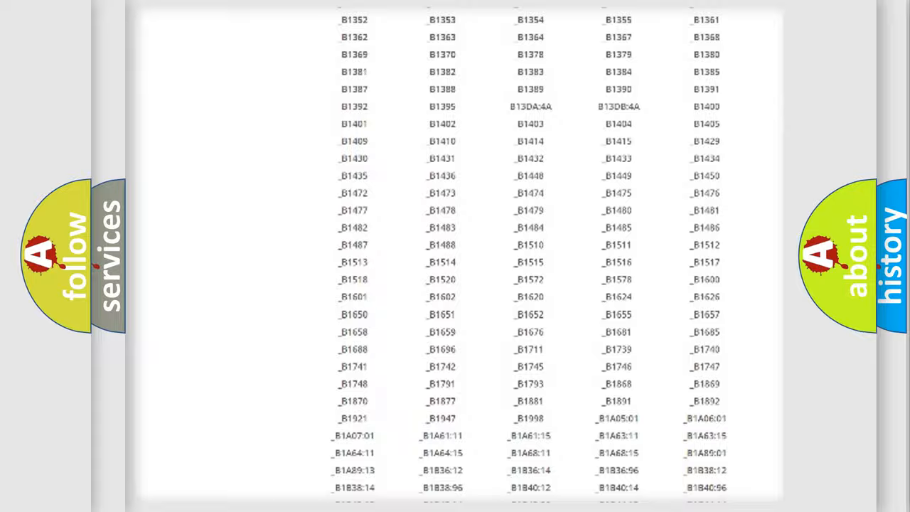